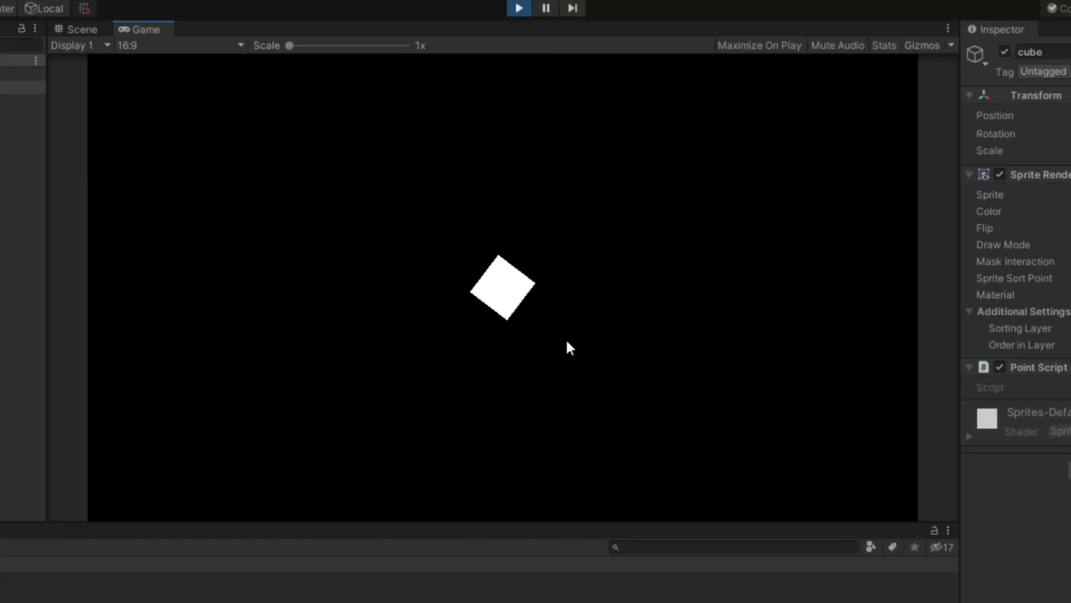
pyautogui.moveTo(526, 219)
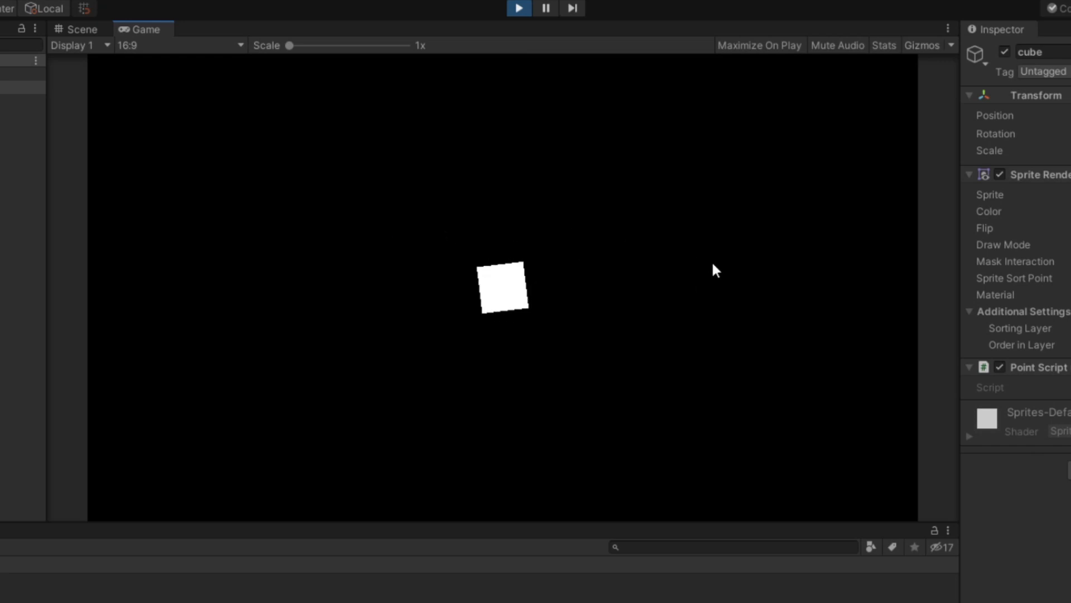
# - Enter Play mode to test the white square rotating toward the pointer
pyautogui.click(128, 30)
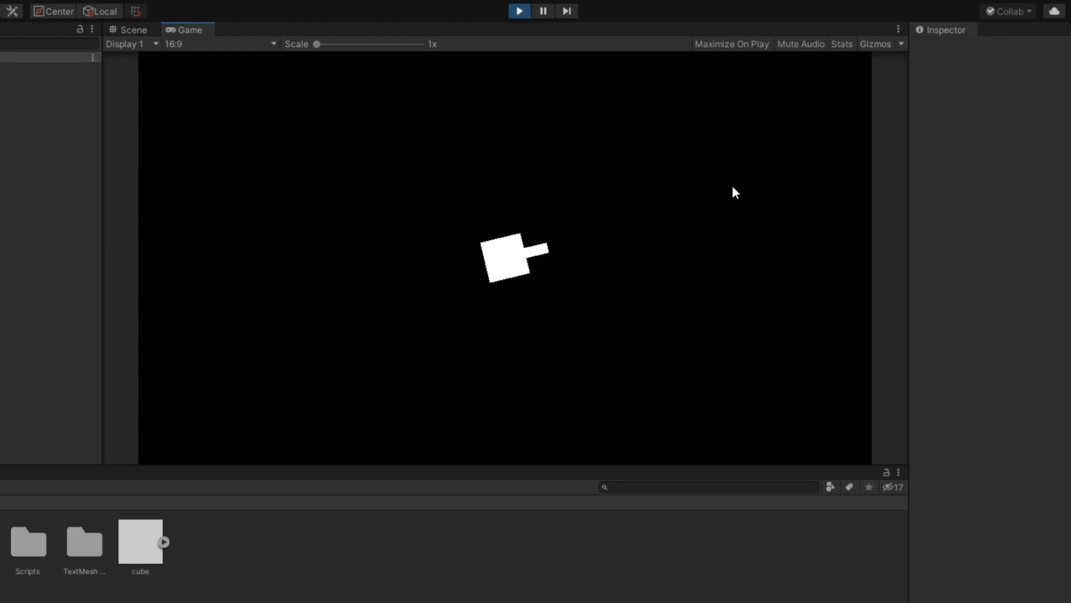
pyautogui.moveTo(649, 183)
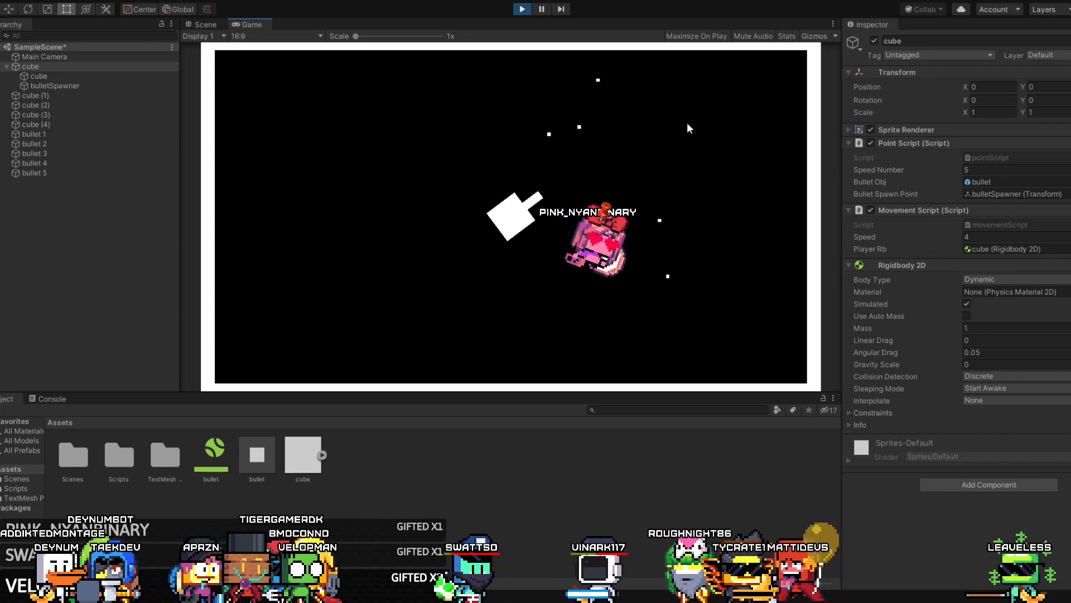
# - Fire white bullets from the player's barrel by clicking in the running Game view
pyautogui.click(256, 453)
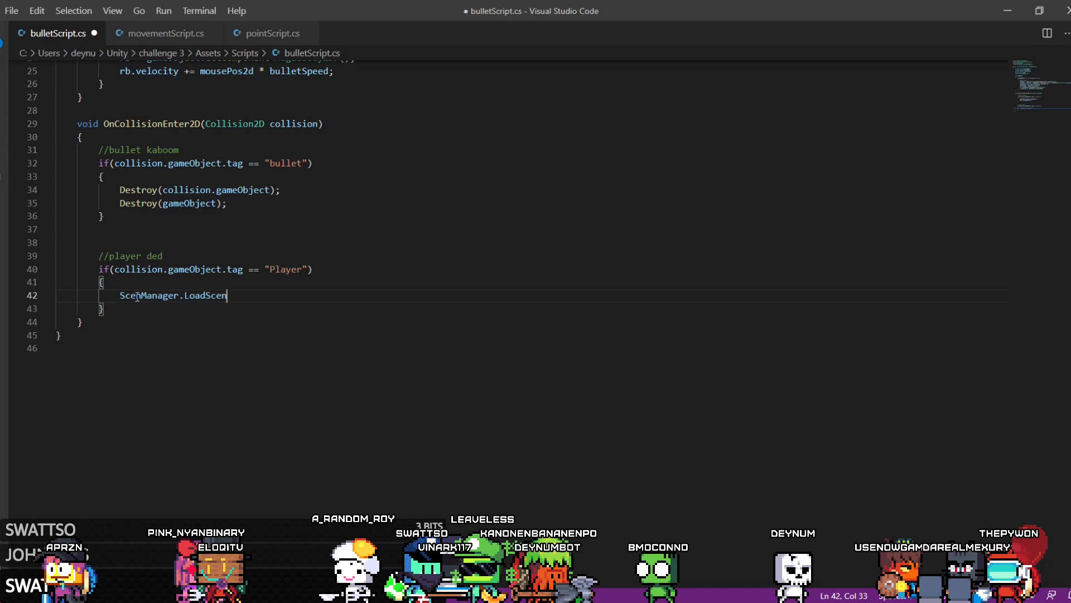
# - Type SceneManager.LoadScene inside the Player tag check in bulletScript.cs
pyautogui.write('etnumber += 1;')
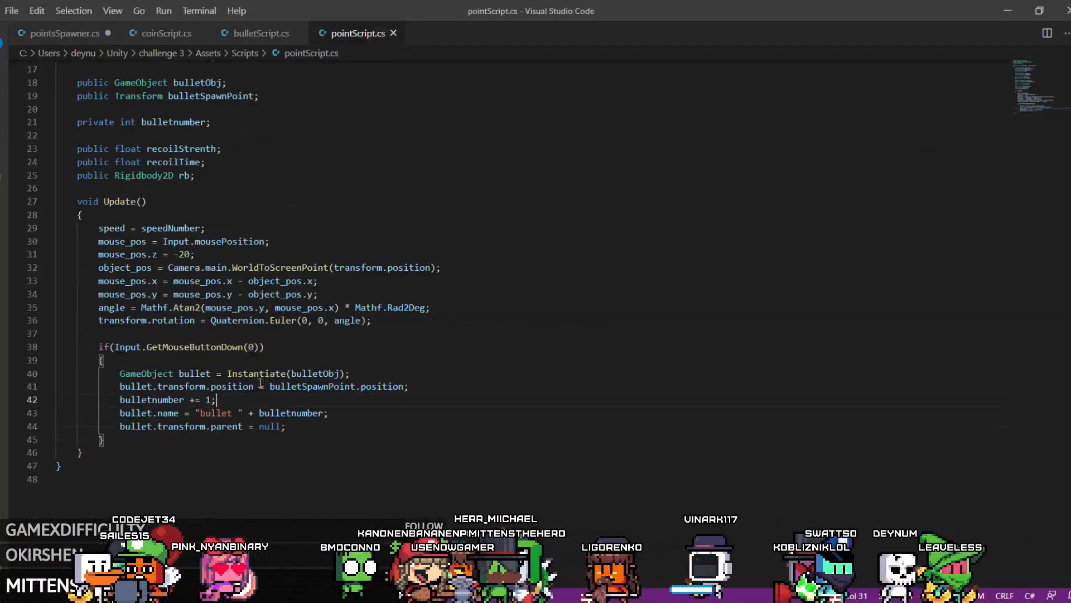
# - Return to the Unity editor after naming bullets "bullet " + bulletnumber and unparenting them
pyautogui.click(522, 9)
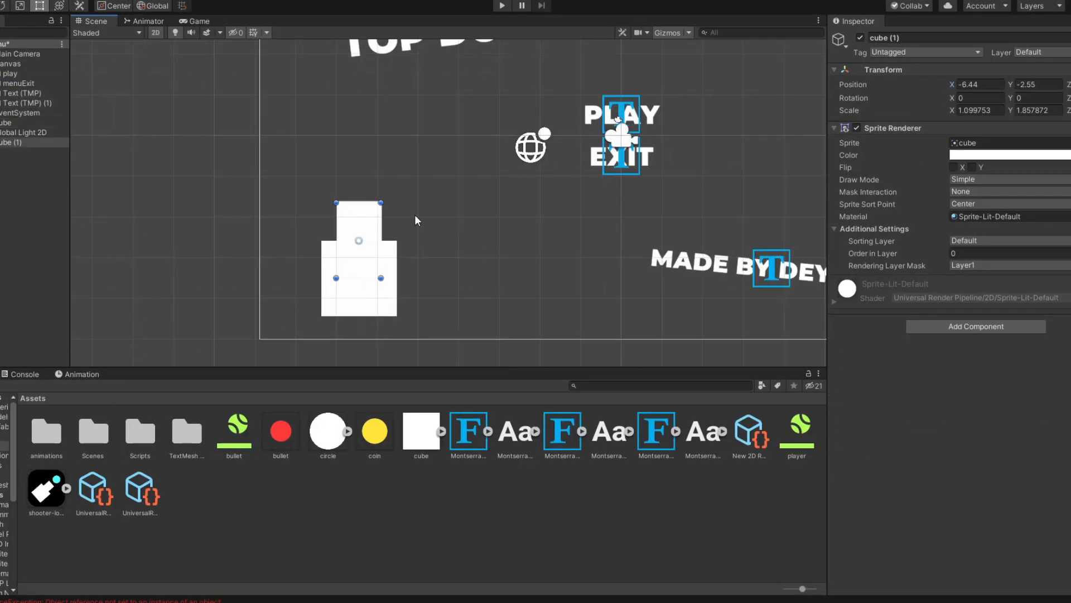
# - Play the main menu scene and click PLAY to start a round with coins and red bullets
pyautogui.click(150, 21)
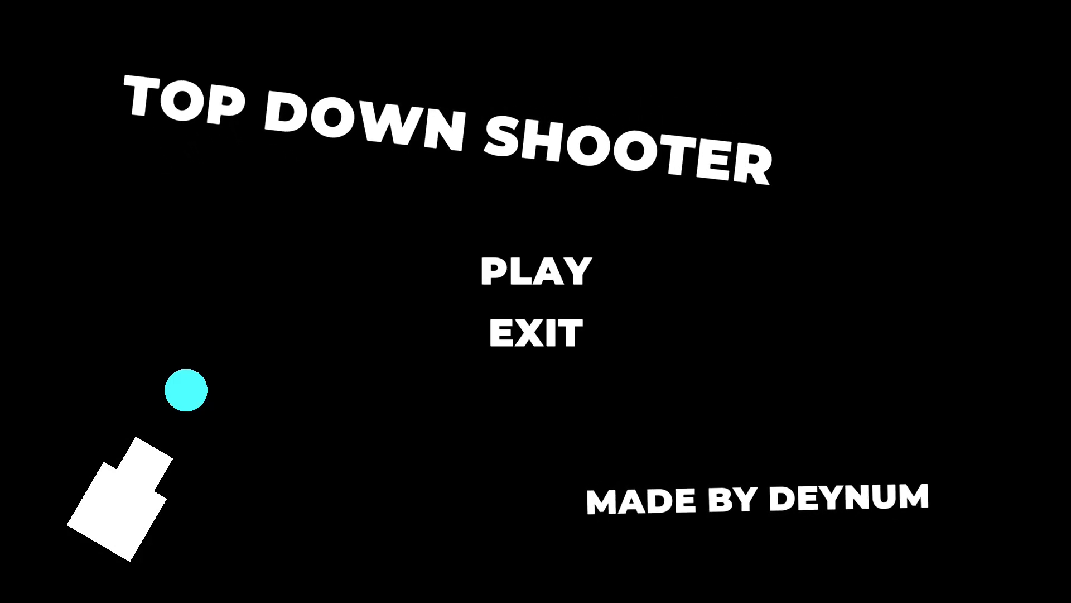
pyautogui.click(536, 272)
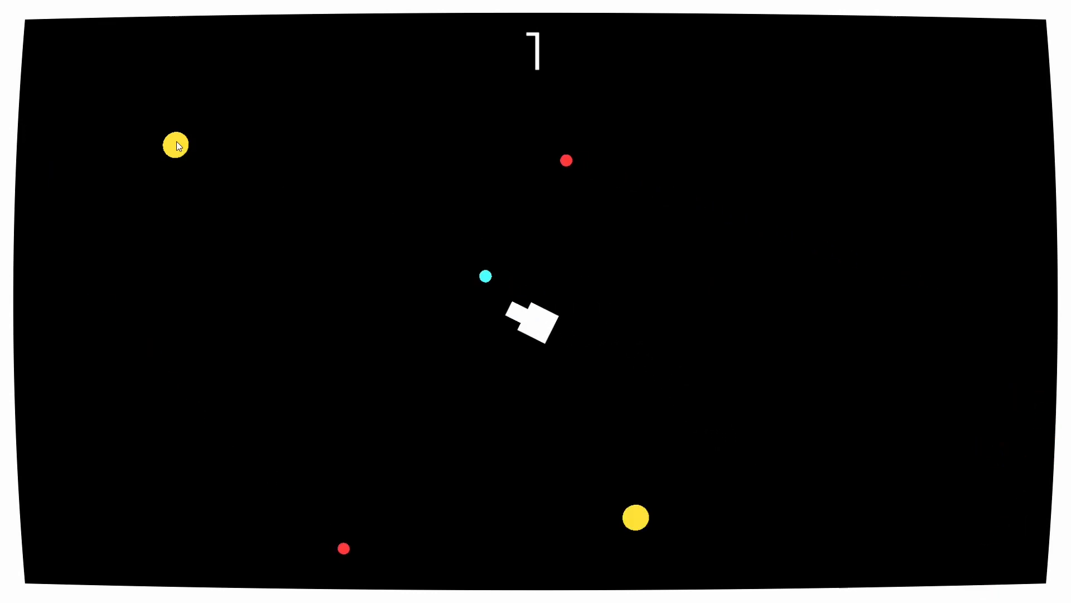